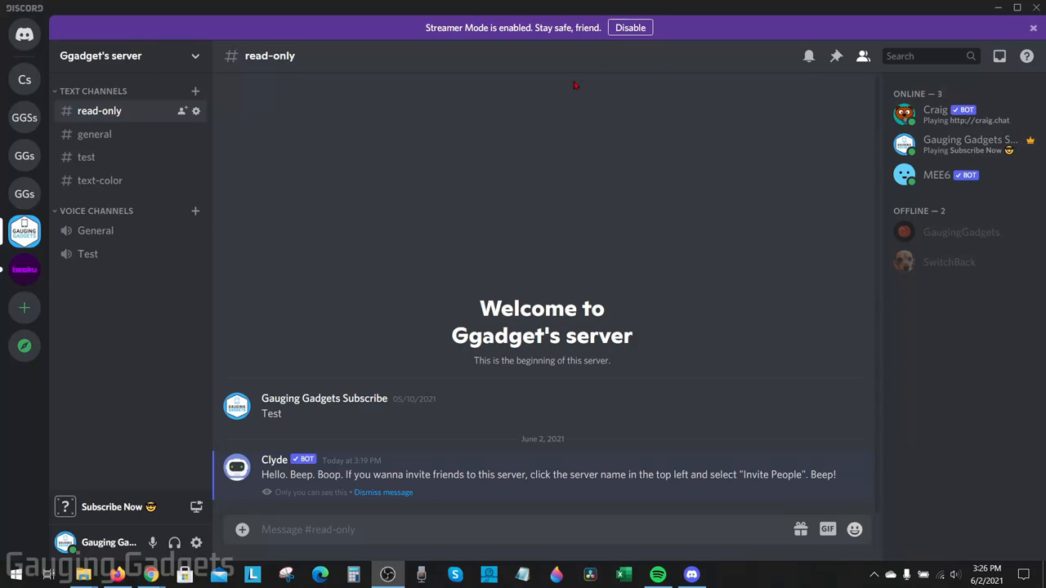
mouse_move(621, 116)
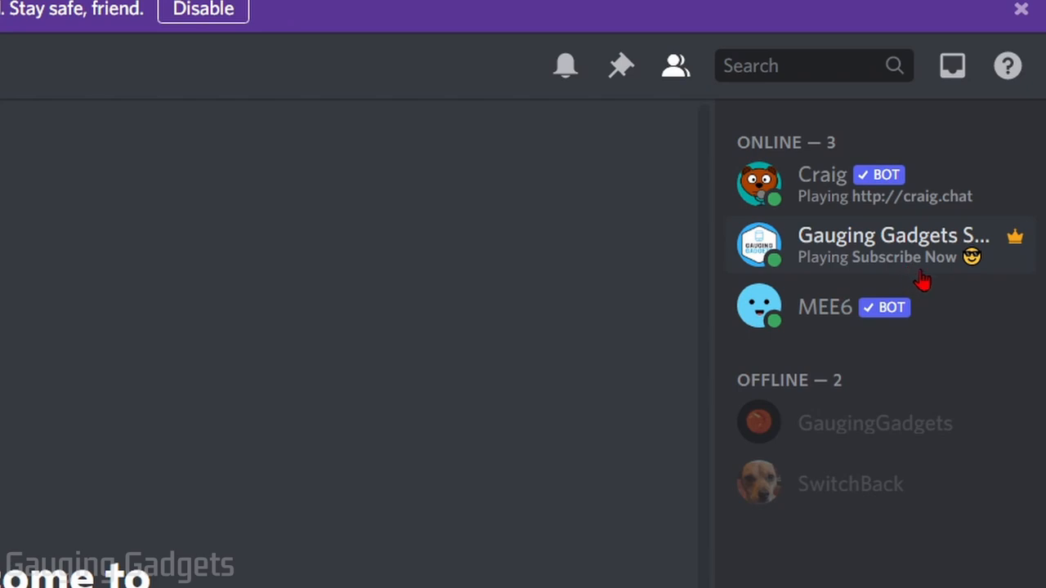
mouse_move(974, 281)
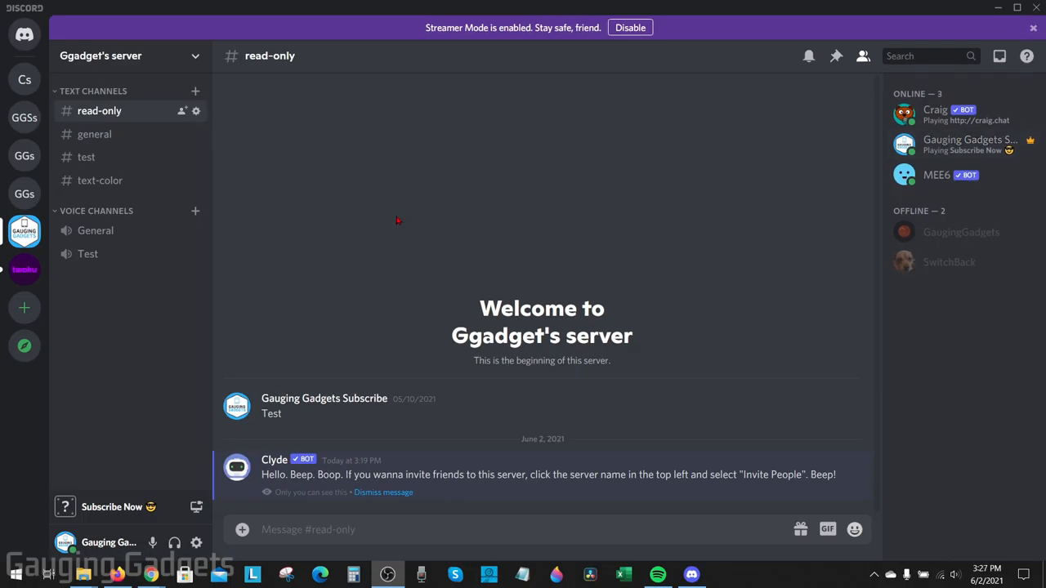
mouse_move(422, 219)
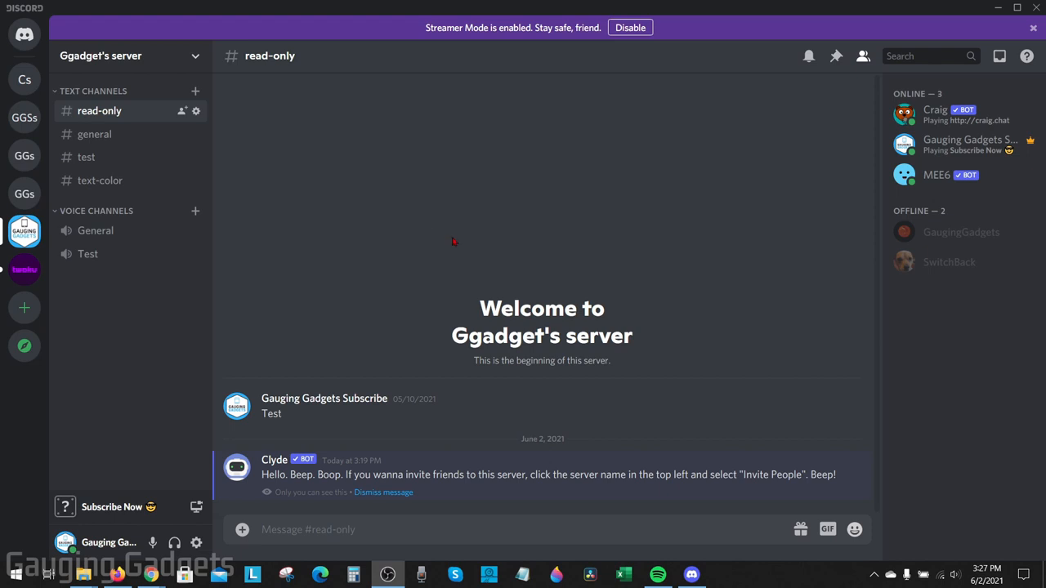
mouse_move(460, 232)
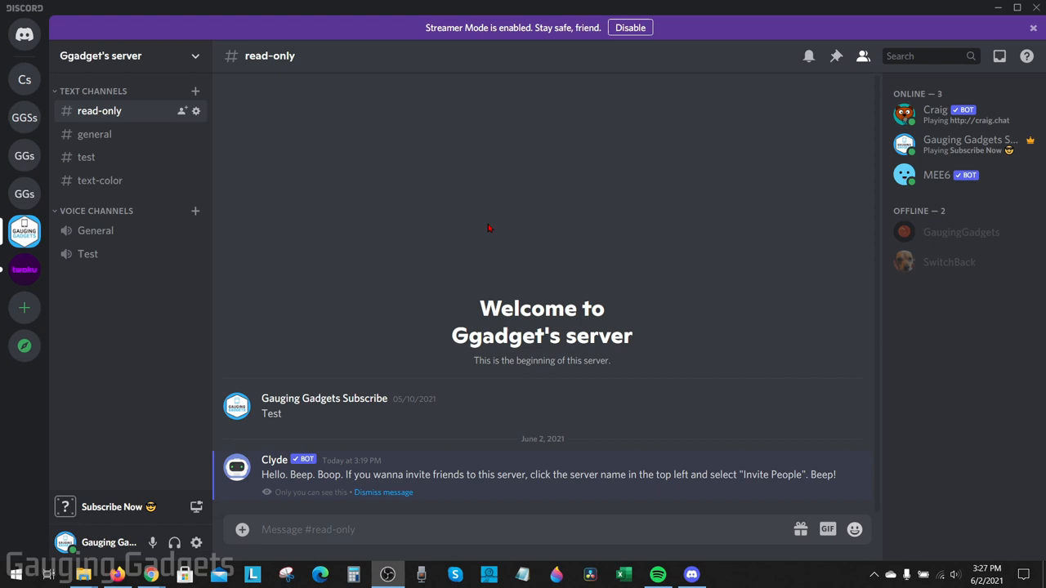
mouse_move(487, 202)
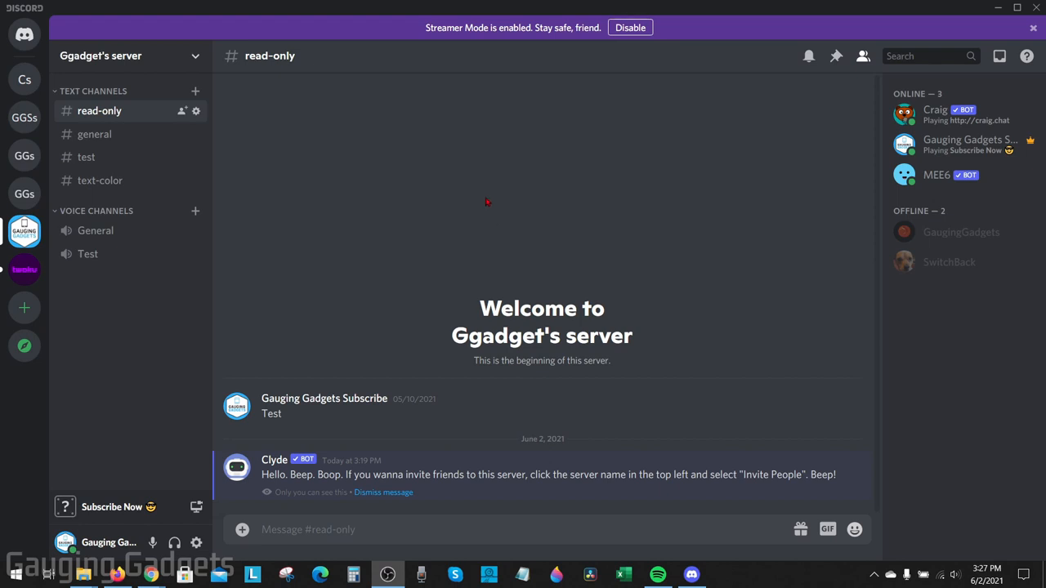
mouse_move(458, 193)
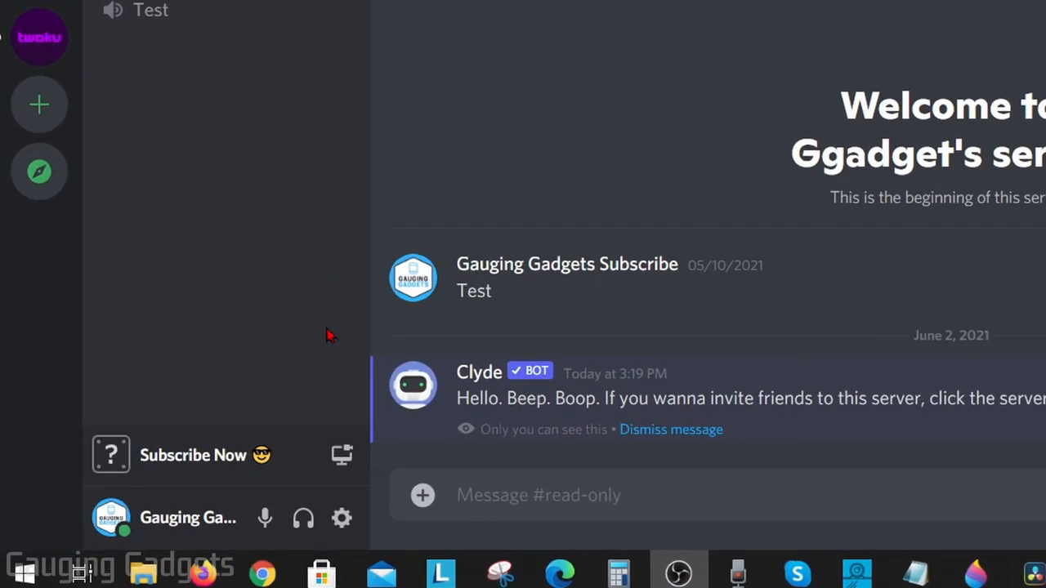
mouse_move(342, 518)
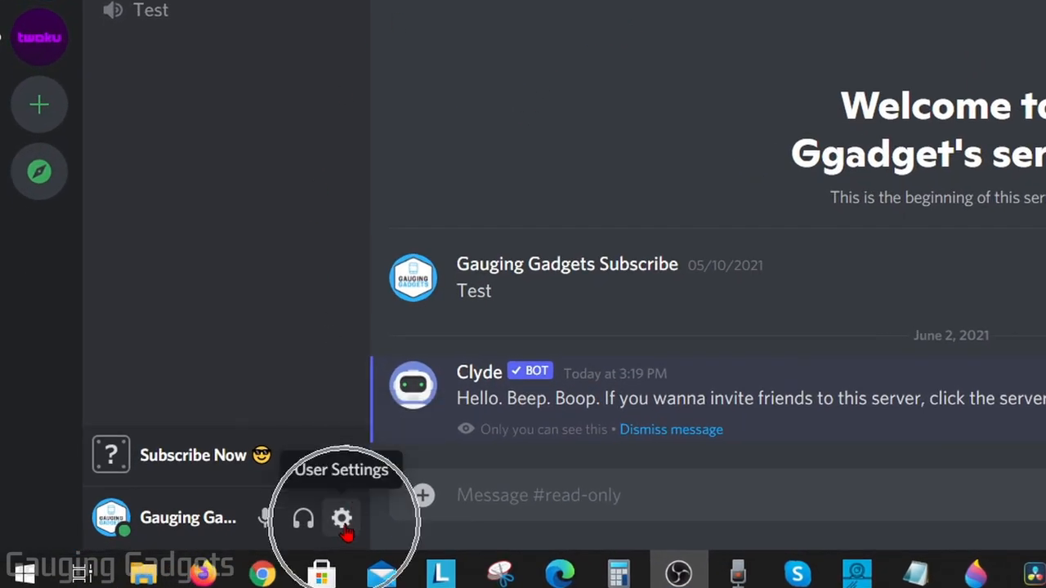
Step: Go from User Settings down the sidebar to the Activity Status page
left_click(342, 518)
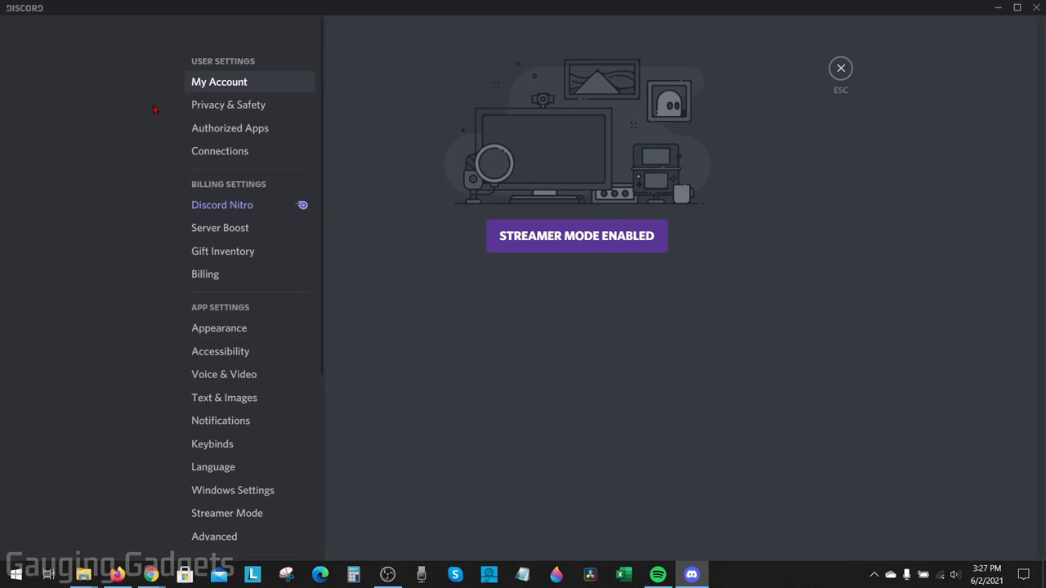
scroll("down", 3)
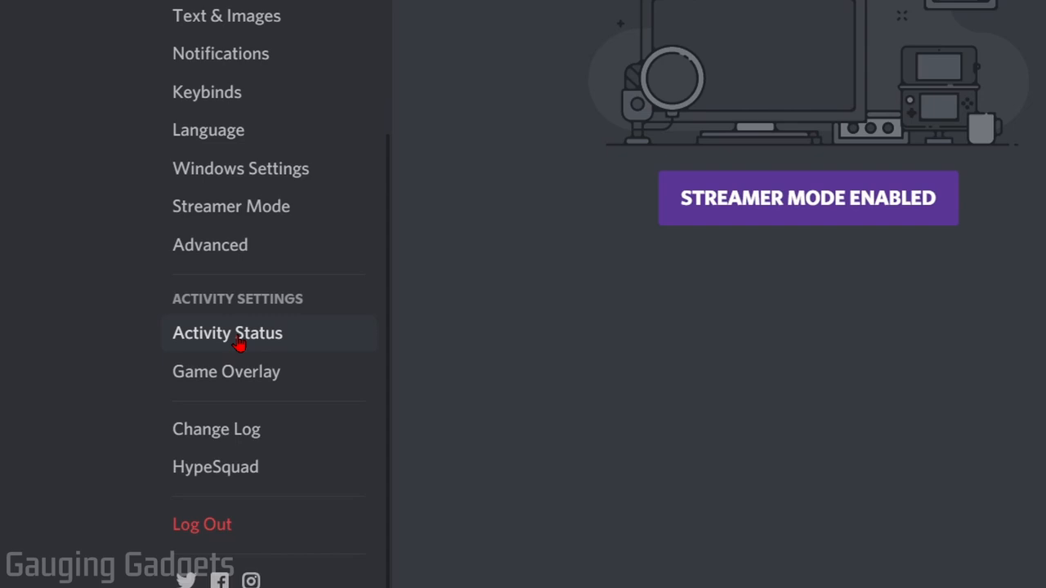
left_click(227, 334)
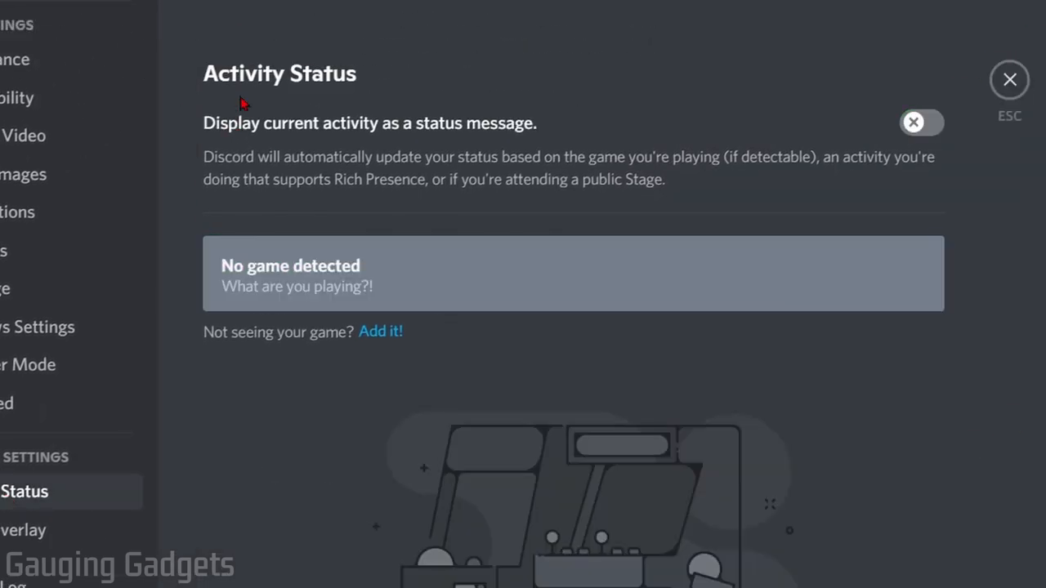
mouse_move(536, 121)
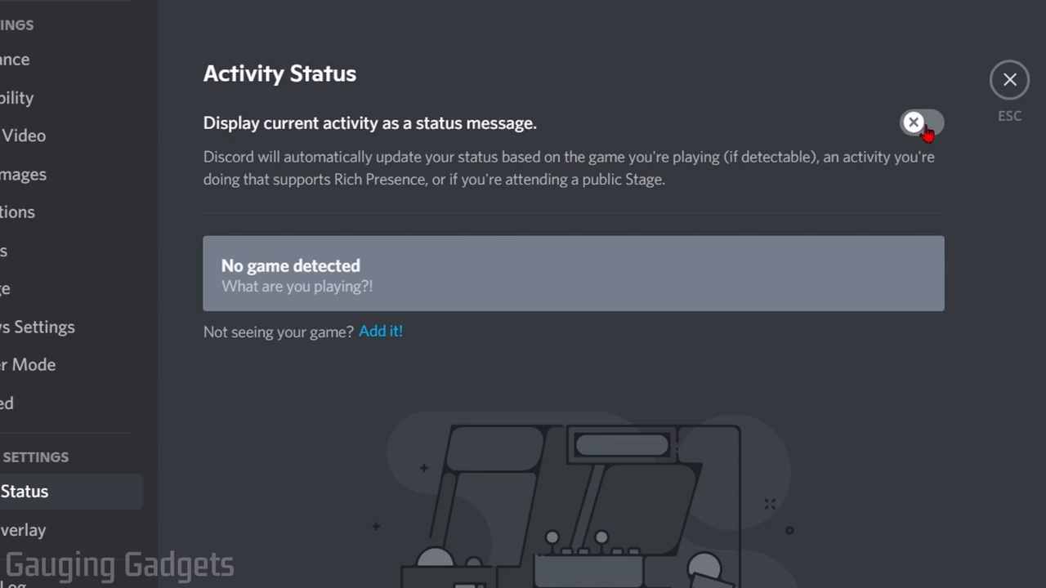
Step: Switch on 'Display current activity as a status message'
left_click(922, 123)
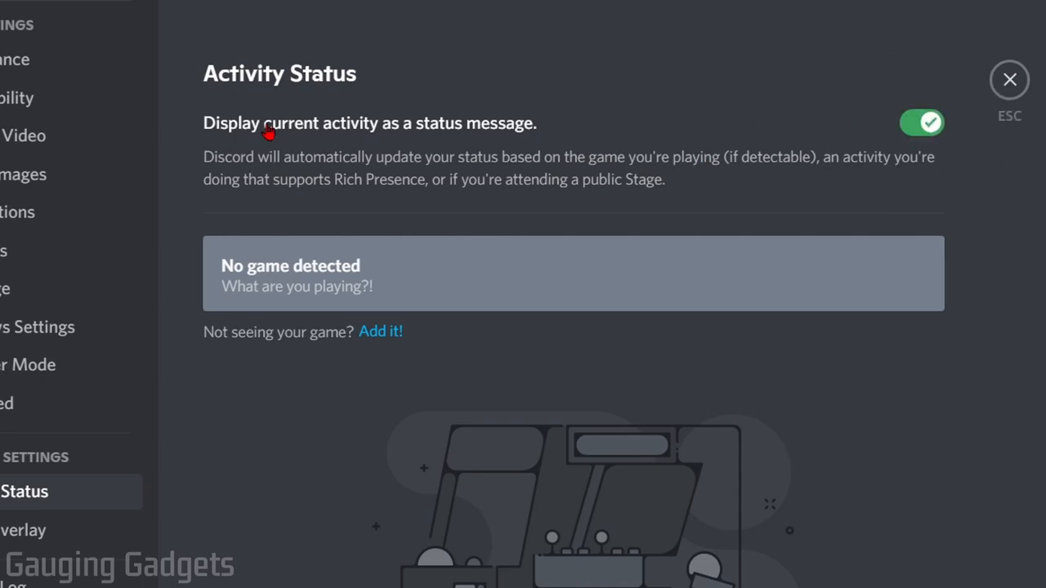
mouse_move(457, 139)
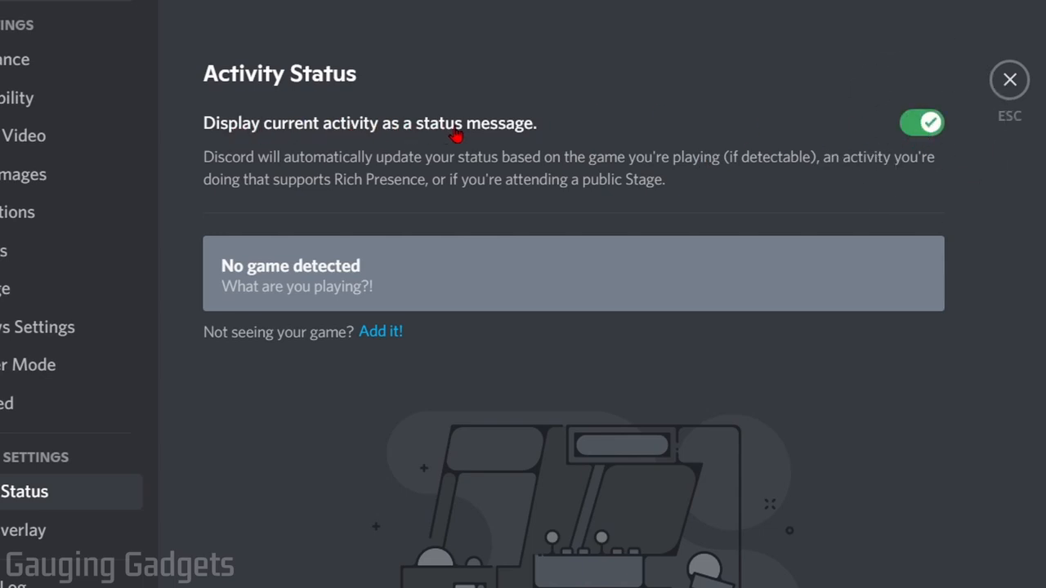
mouse_move(879, 193)
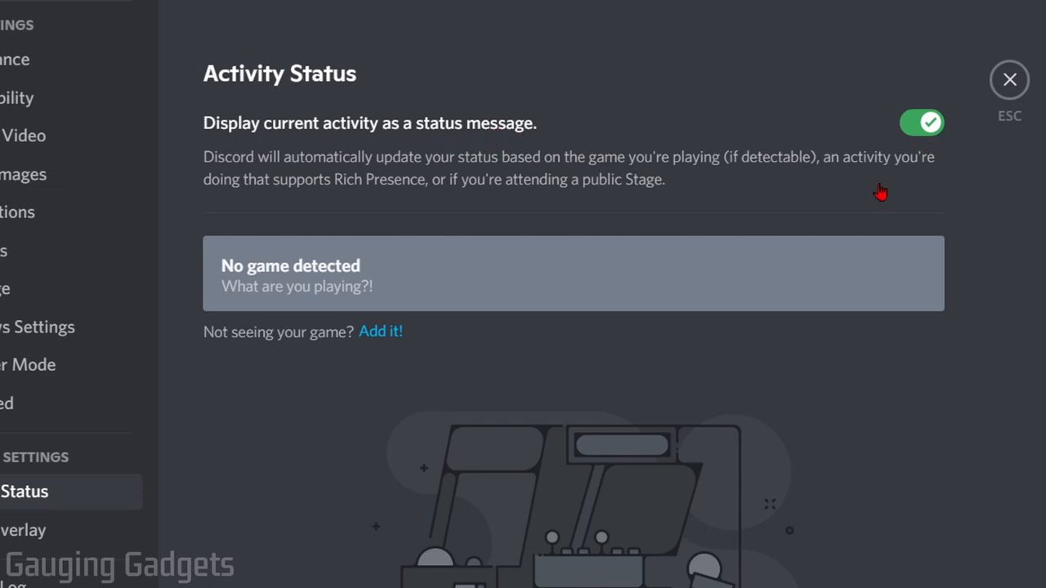
mouse_move(242, 279)
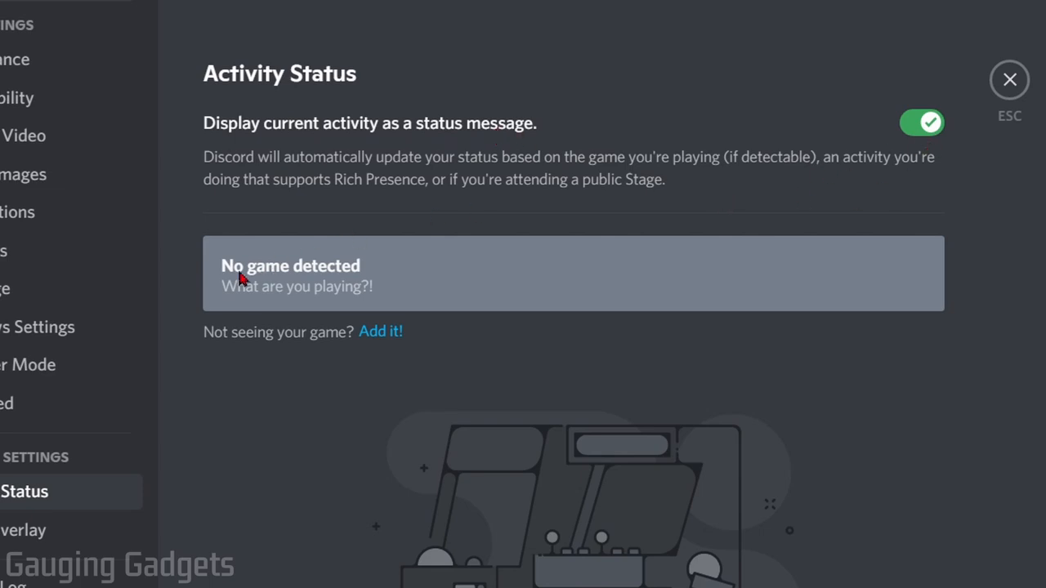
mouse_move(301, 270)
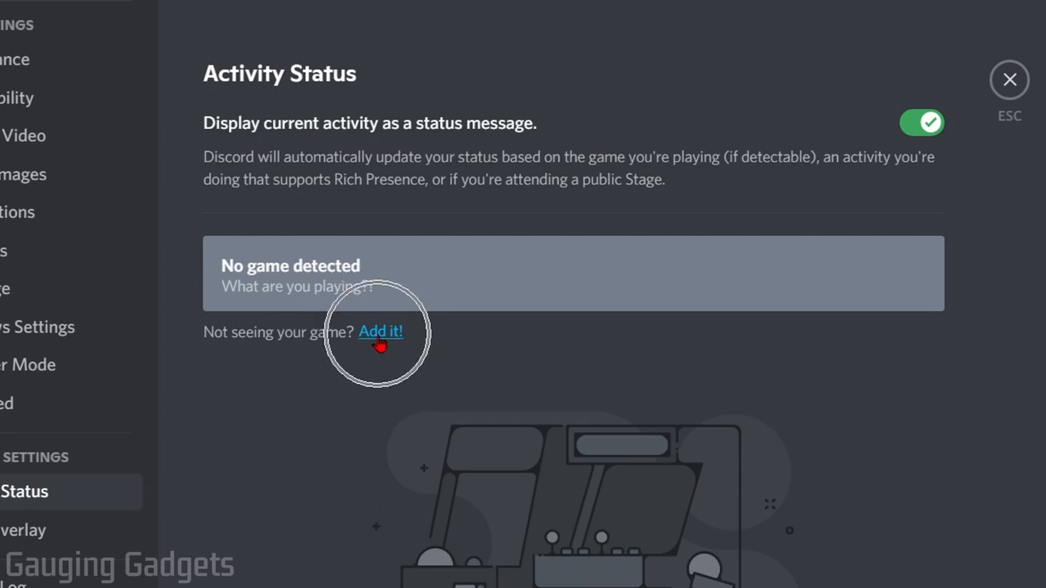
Step: Add Microsoft Store from the running-programs list as the now-playing game
left_click(379, 330)
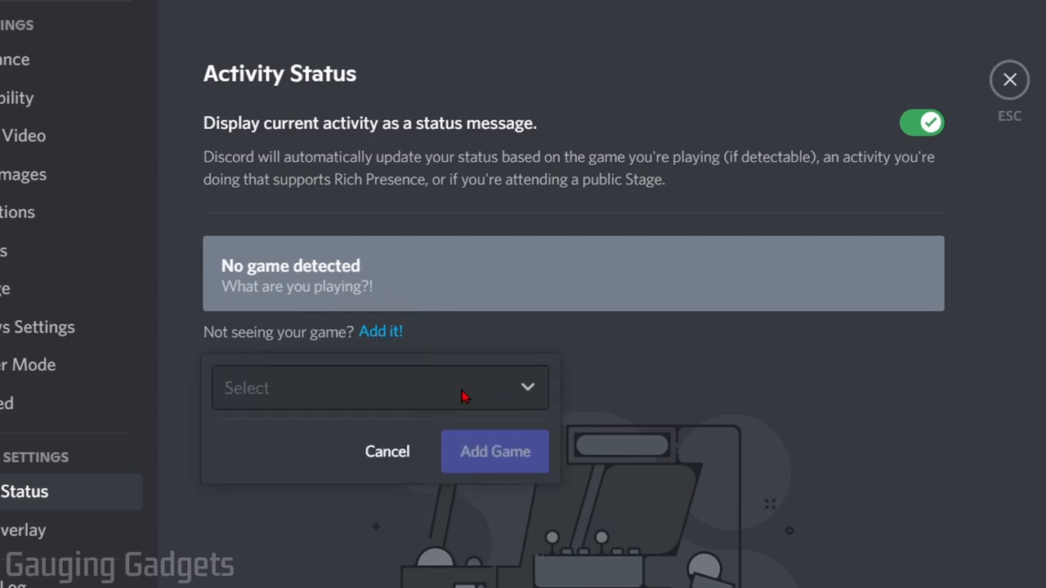
left_click(380, 387)
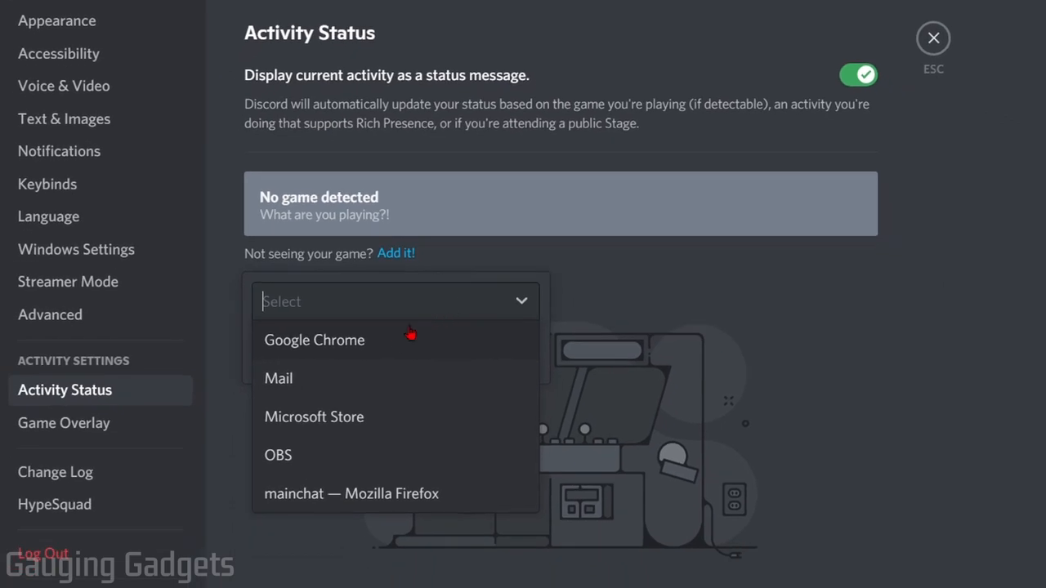
mouse_move(384, 358)
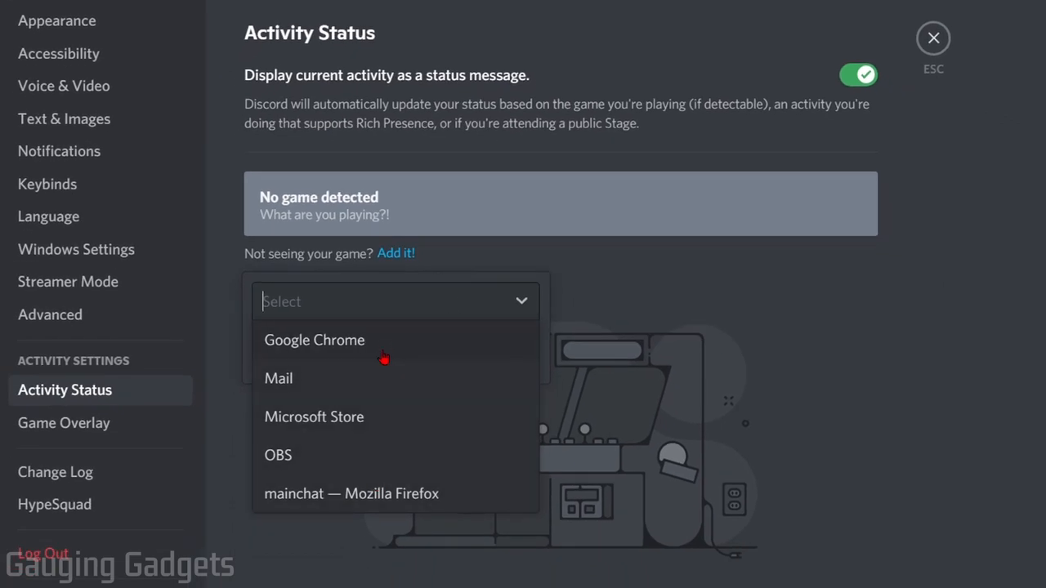
mouse_move(360, 417)
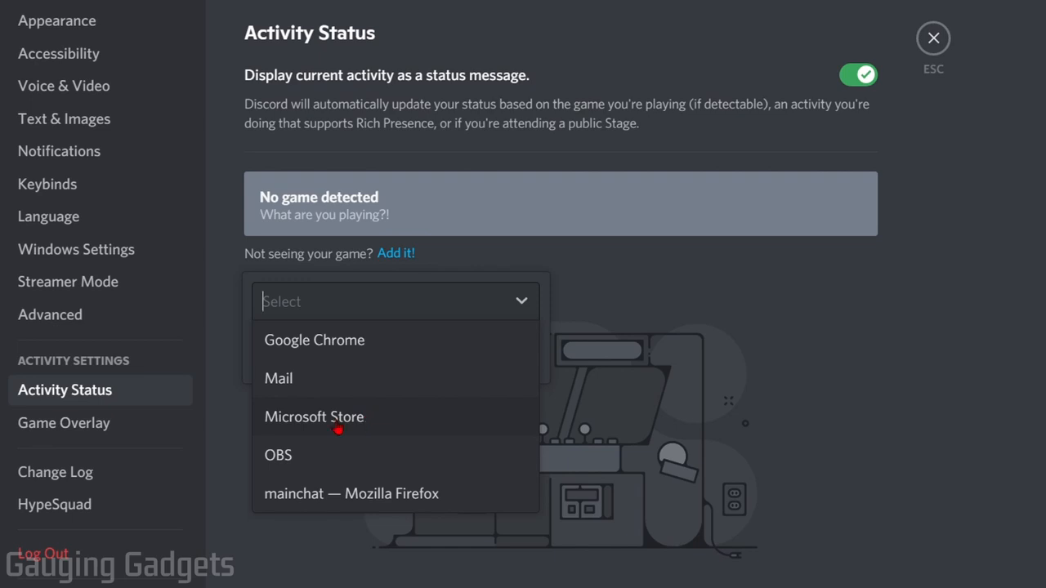
left_click(314, 417)
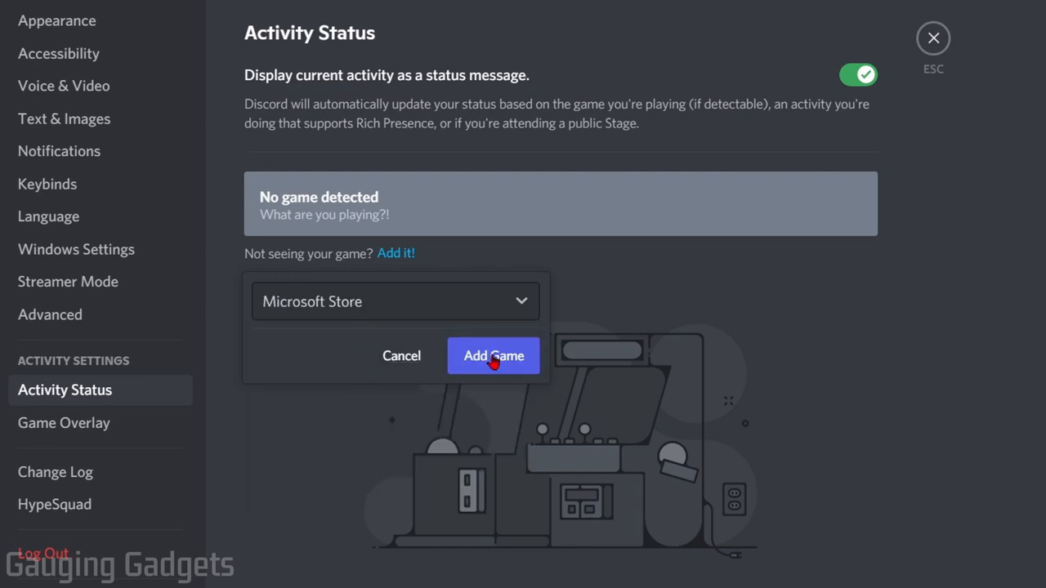
left_click(494, 356)
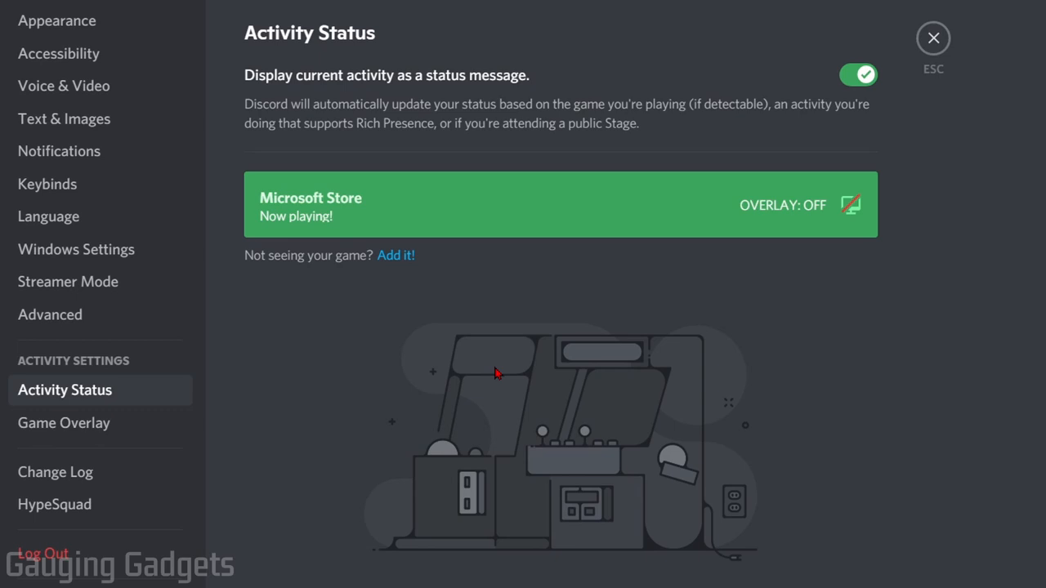
mouse_move(961, 36)
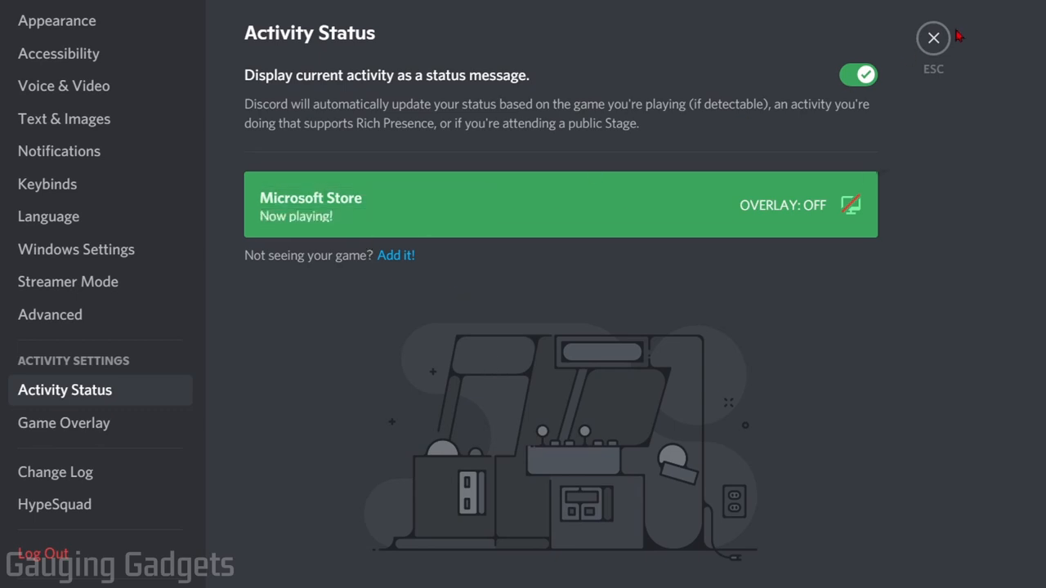
Step: Put the Microsoft Store name in the now-playing card into edit mode
left_click(932, 39)
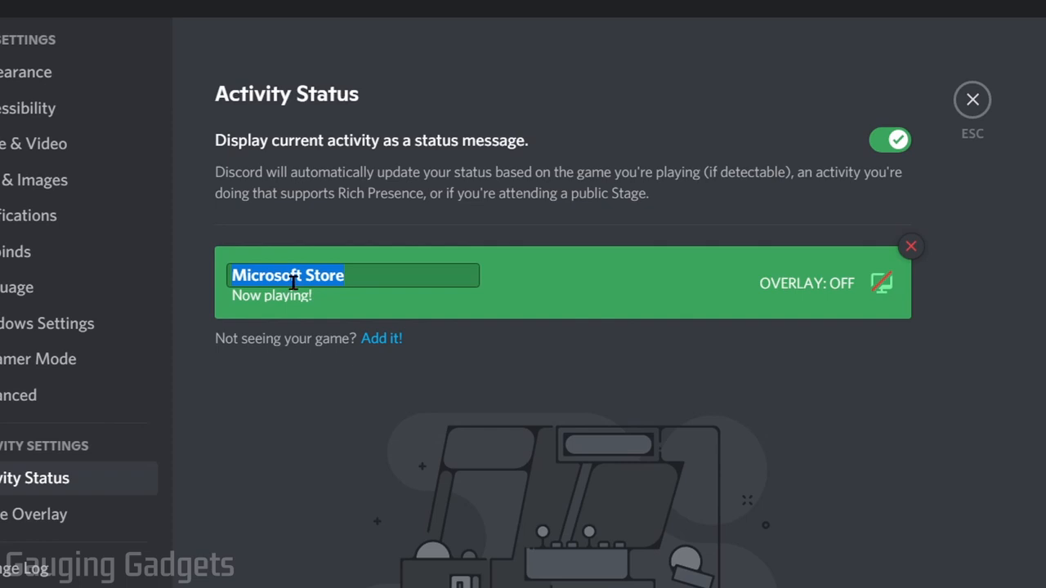
Step: Rename the activity to 'Subscribe Now 😎' and return to the server showing it under the username
key("Delete")
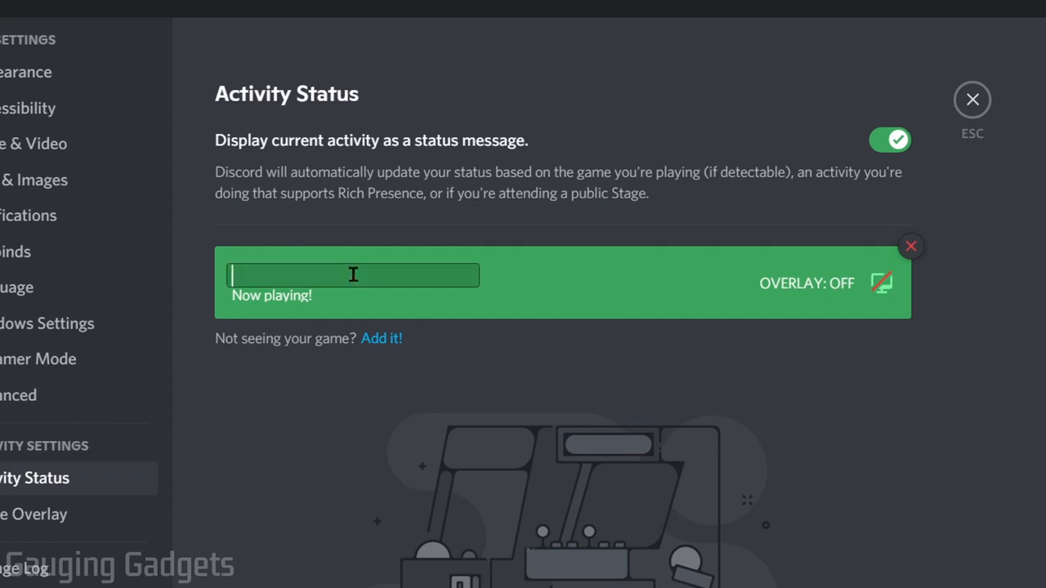
type("Subscribe Now")
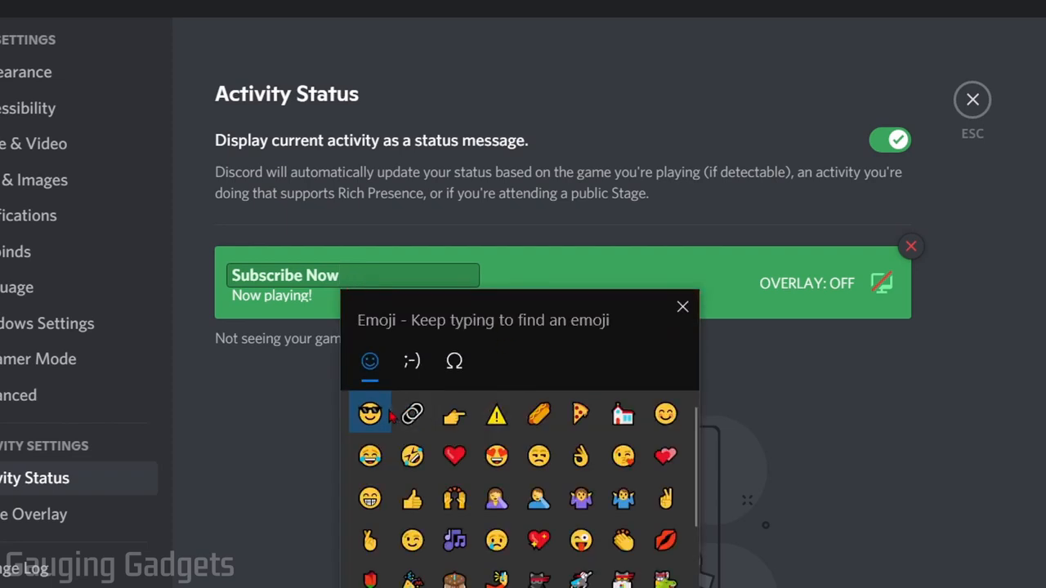
left_click(370, 412)
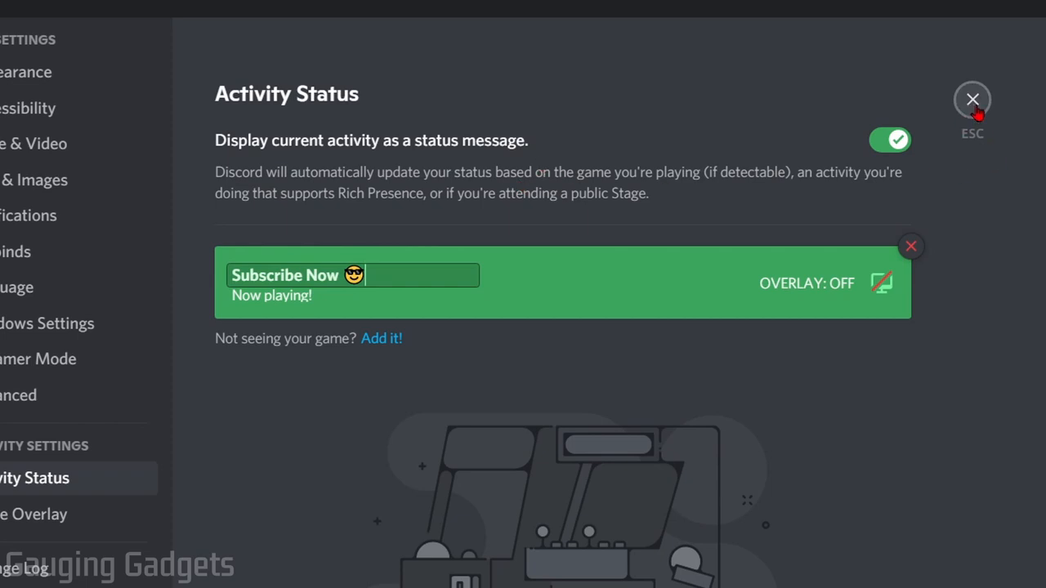
left_click(971, 100)
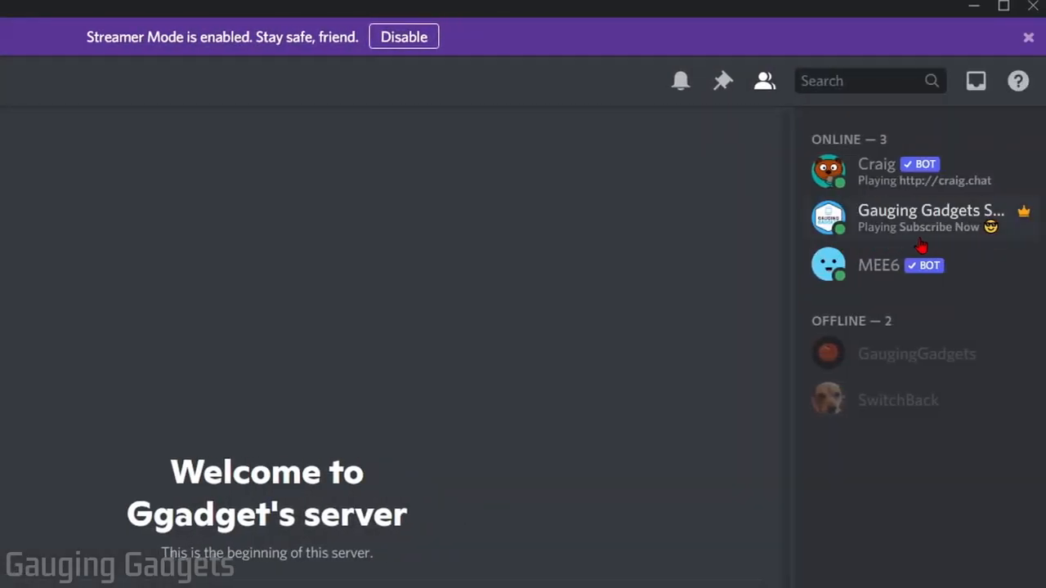
mouse_move(951, 251)
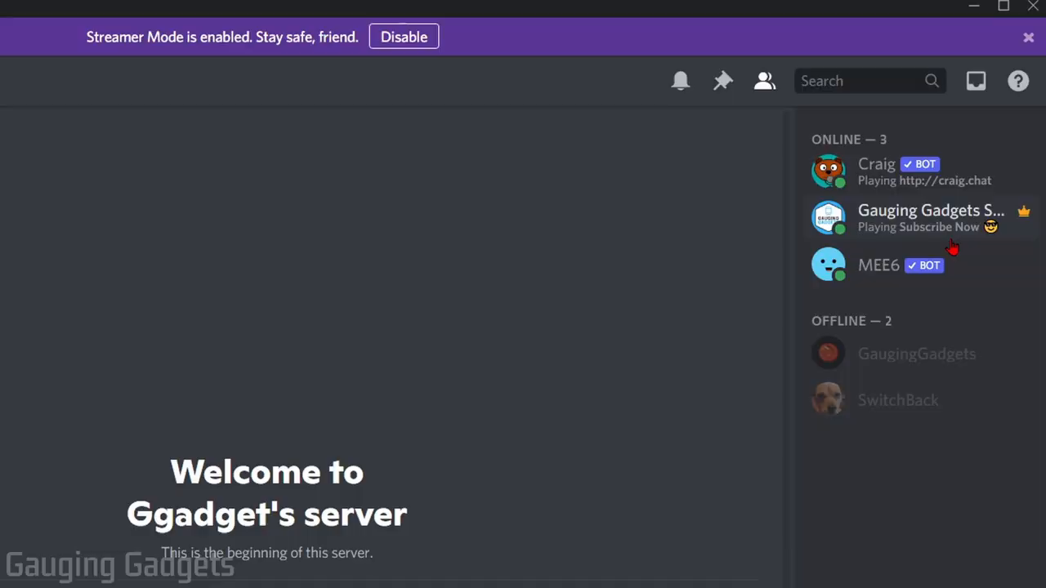